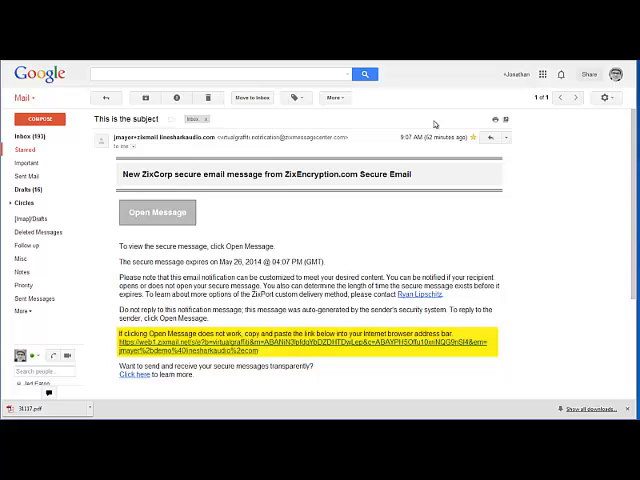
# - Open the secure ZixCorp message 'This is the subject' from the Gmail notification
pyautogui.click(156, 212)
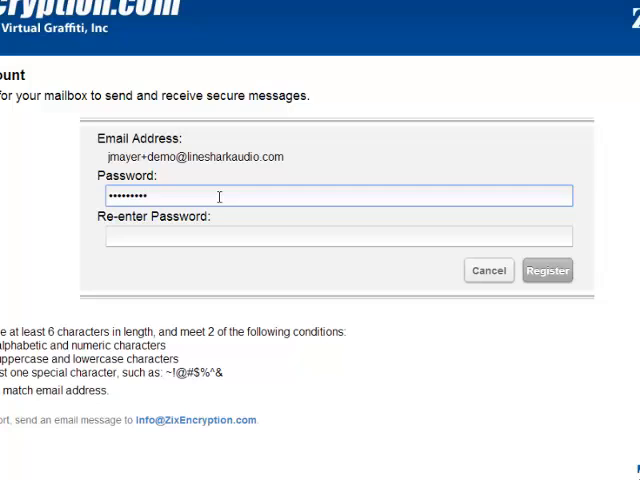
# - Enter and re-enter the new mailbox password on the Register Account form
pyautogui.write('•••••')
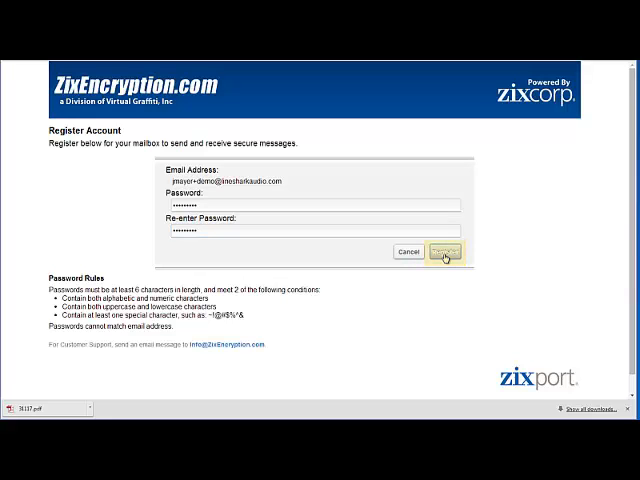
# - Submit the registration and start a reply with the Attach File page shown
pyautogui.click(448, 252)
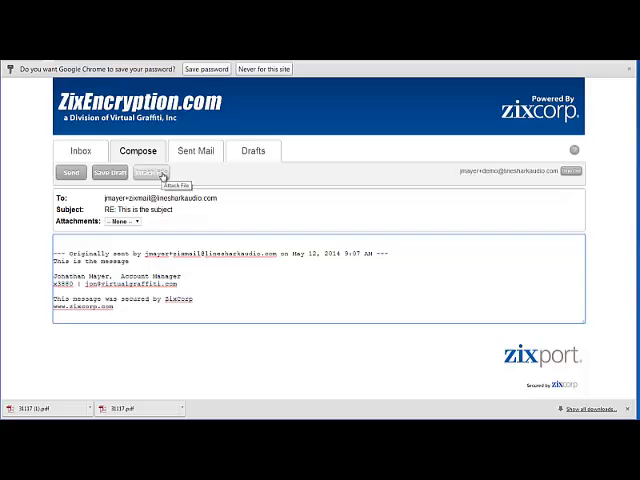
pyautogui.click(148, 174)
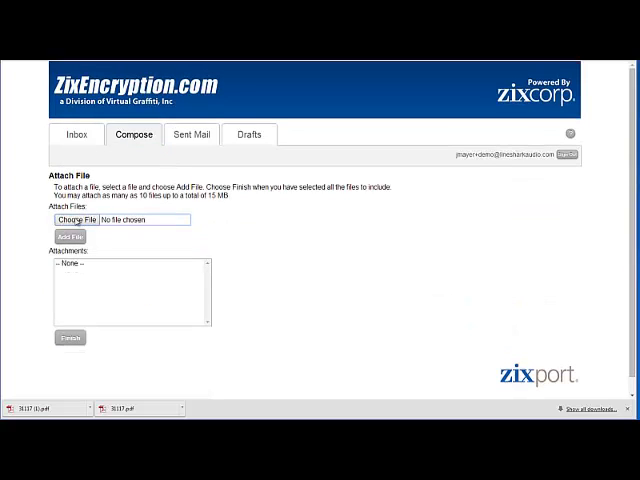
# - Attach the PDF from the computer to the reply and return to the compose page
pyautogui.click(74, 220)
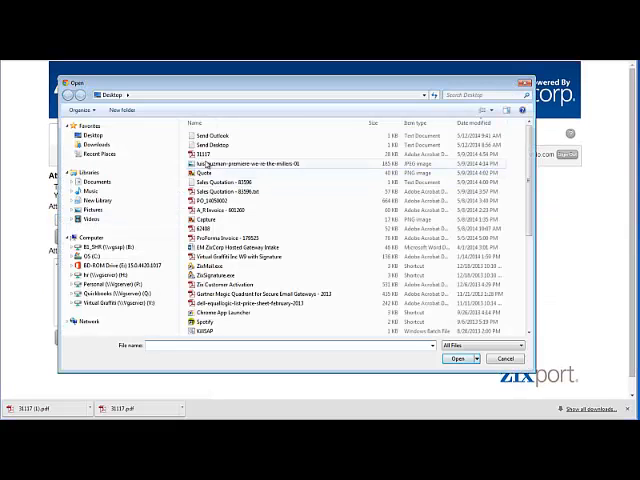
pyautogui.click(460, 358)
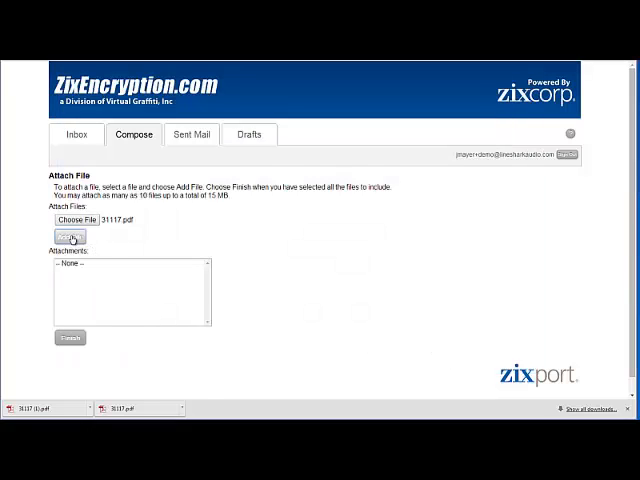
pyautogui.click(68, 236)
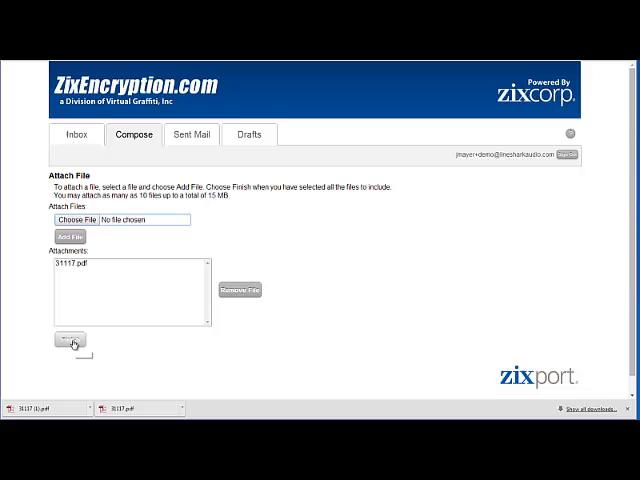
pyautogui.click(72, 340)
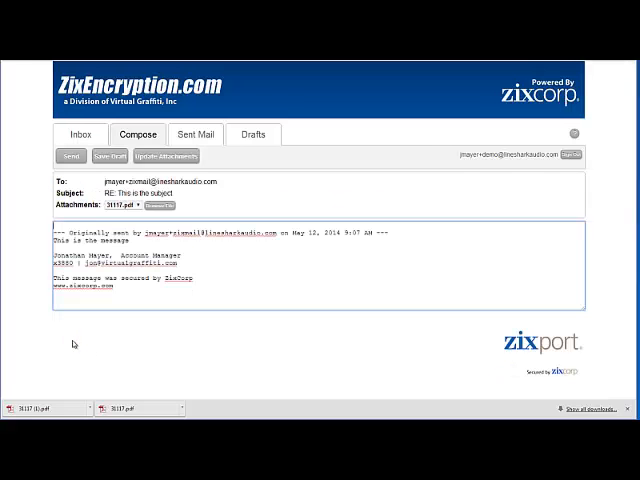
pyautogui.moveTo(110, 156)
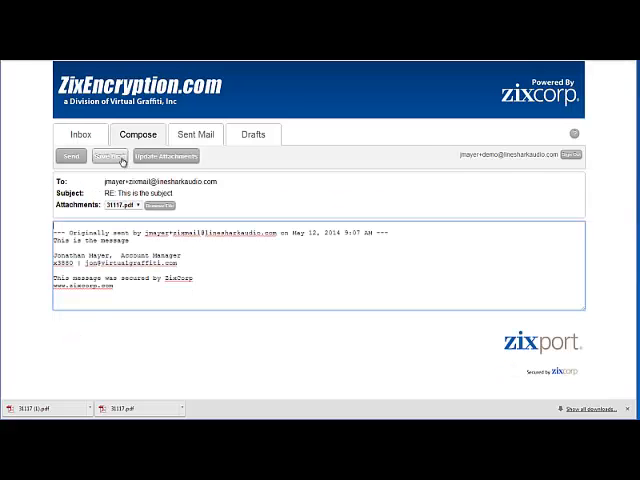
pyautogui.moveTo(110, 156)
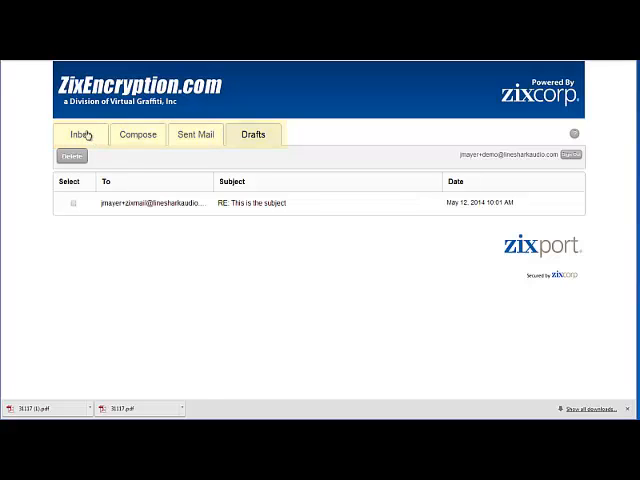
# - Show the inbox listing the three received 'This is the subject' messages
pyautogui.click(80, 134)
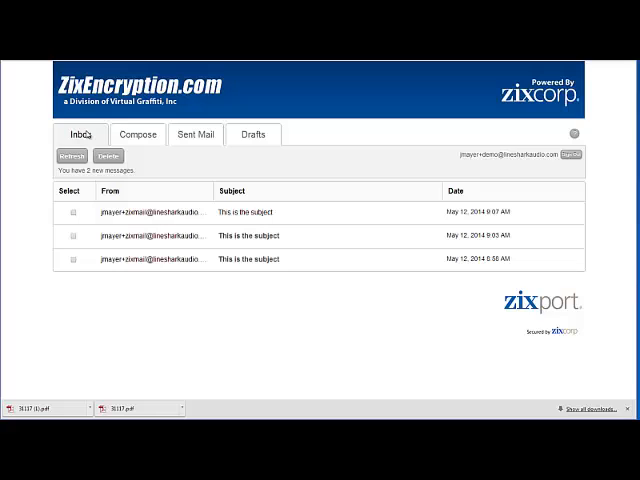
pyautogui.moveTo(90, 132)
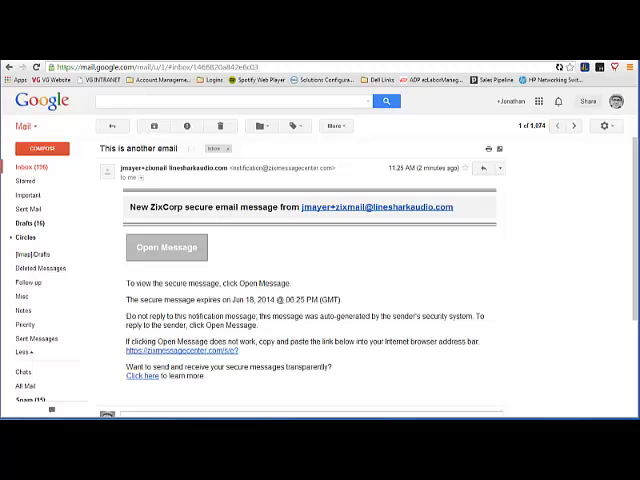
pyautogui.moveTo(168, 246)
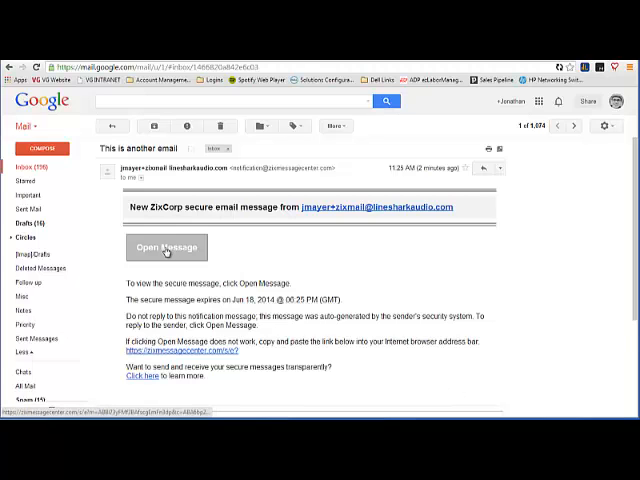
# - Open the secure message 'This is another email' from the second Gmail notification
pyautogui.click(168, 246)
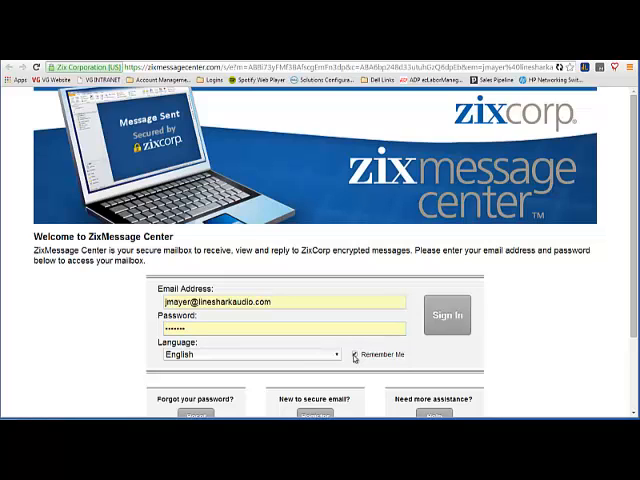
# - Sign in with the filled-in email and password to read 'This is another email'
pyautogui.click(360, 354)
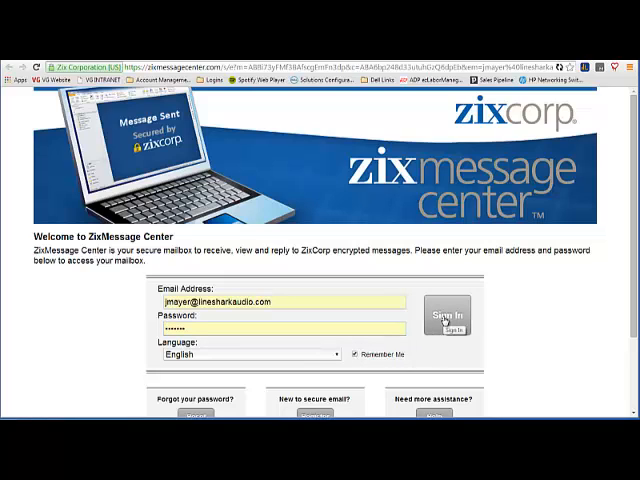
pyautogui.click(444, 320)
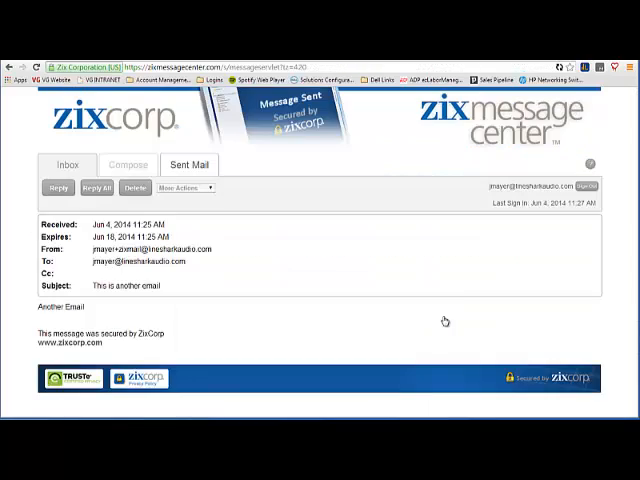